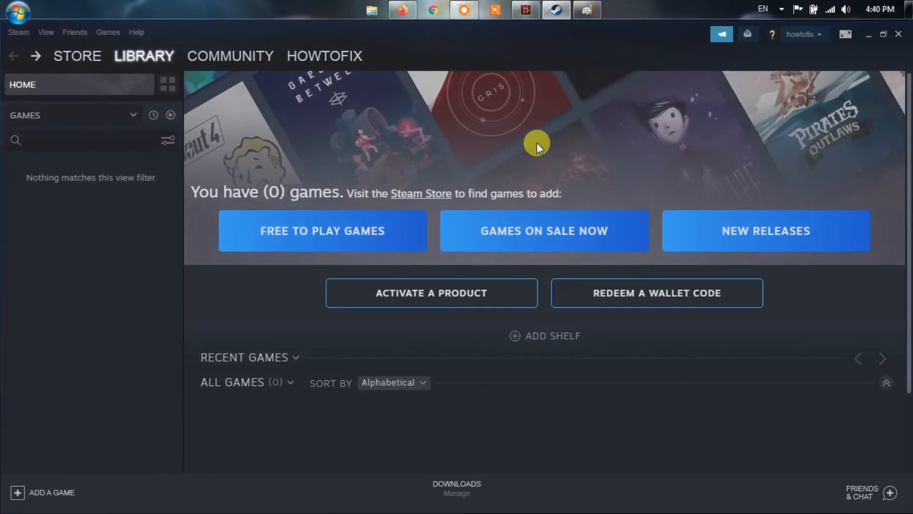
mouse_move(863, 51)
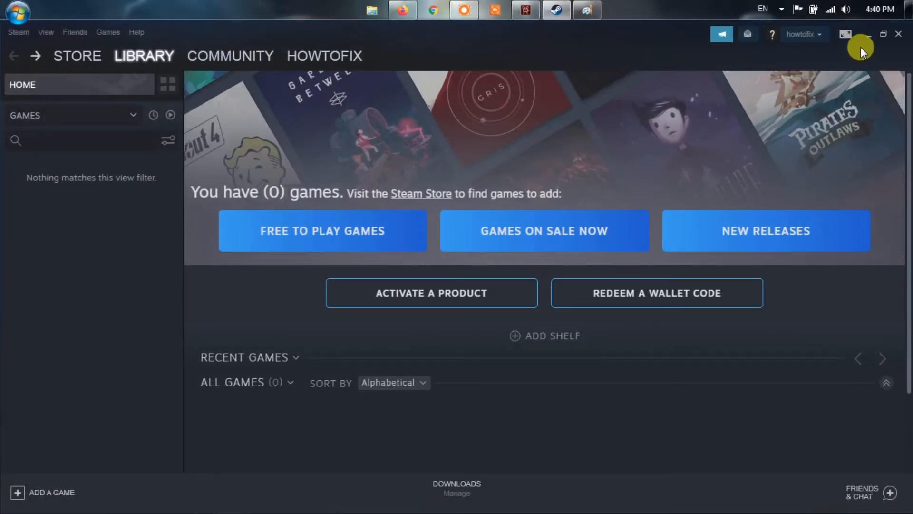
mouse_move(848, 34)
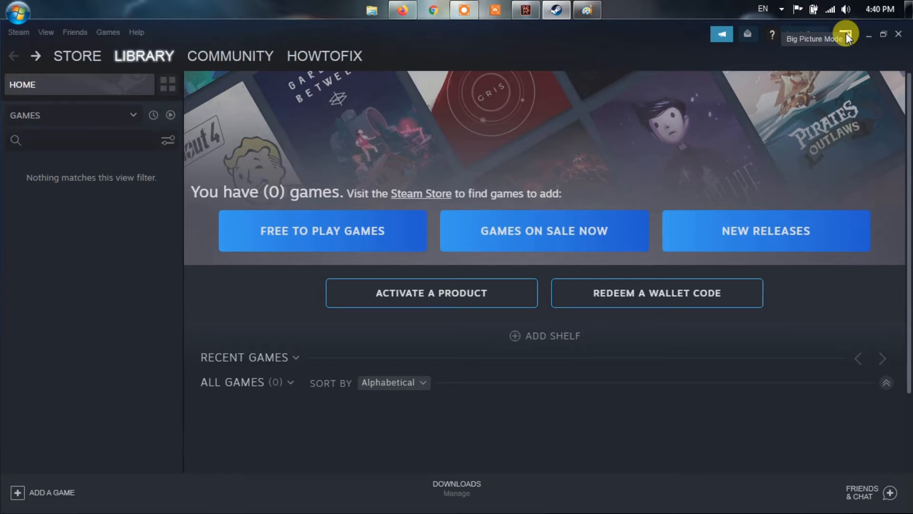
Attempt Big Picture mode from the header; the library then lists war3 as its only game.
left_click(845, 34)
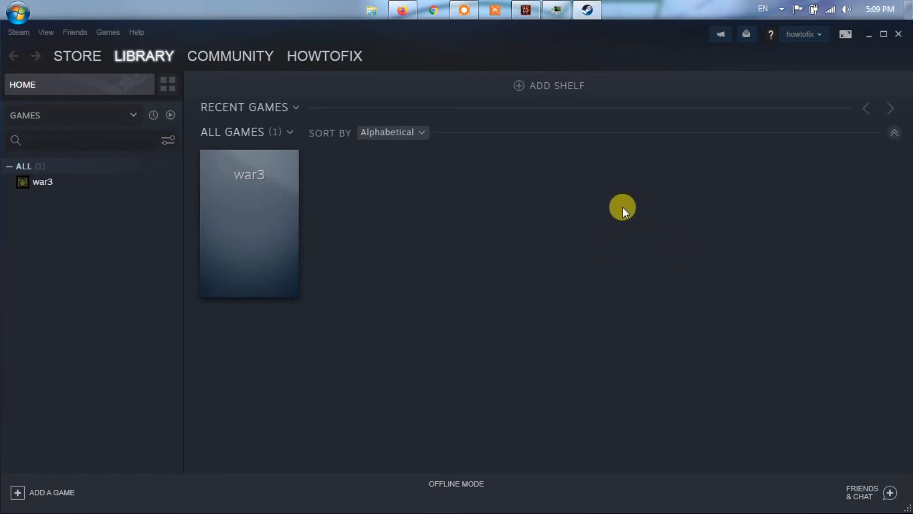
mouse_move(625, 217)
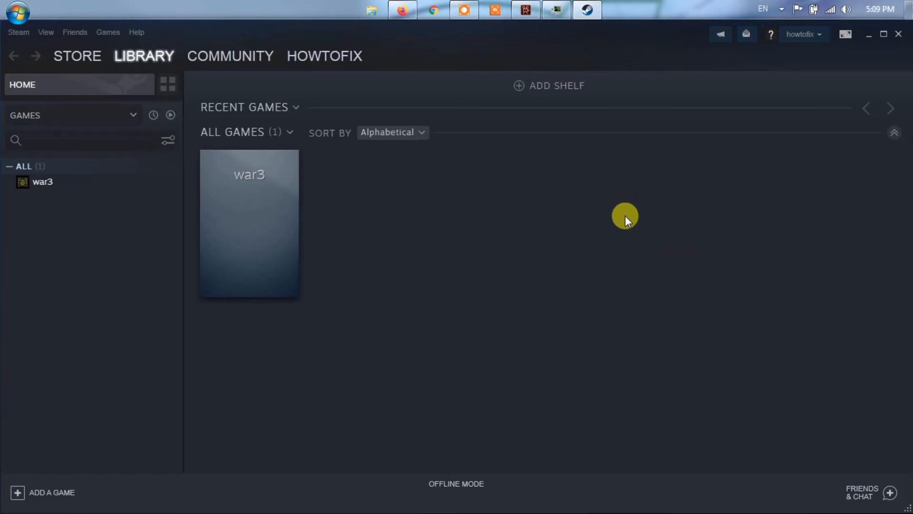
mouse_move(844, 34)
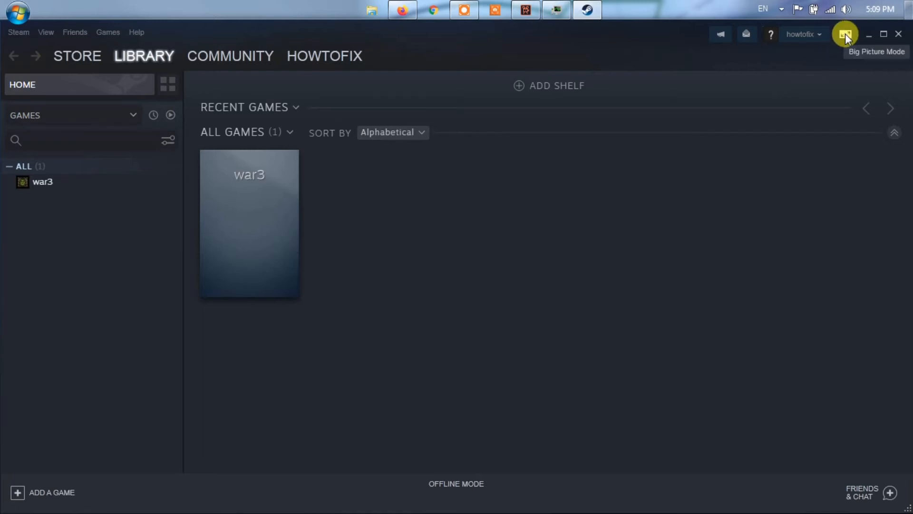
Enter Big Picture mode, landing on its home screen with the account offline.
left_click(845, 34)
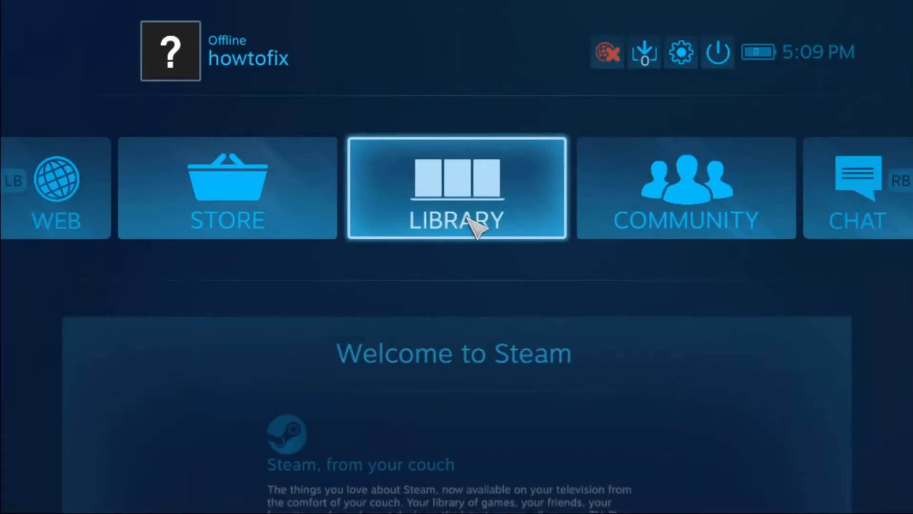
mouse_move(573, 302)
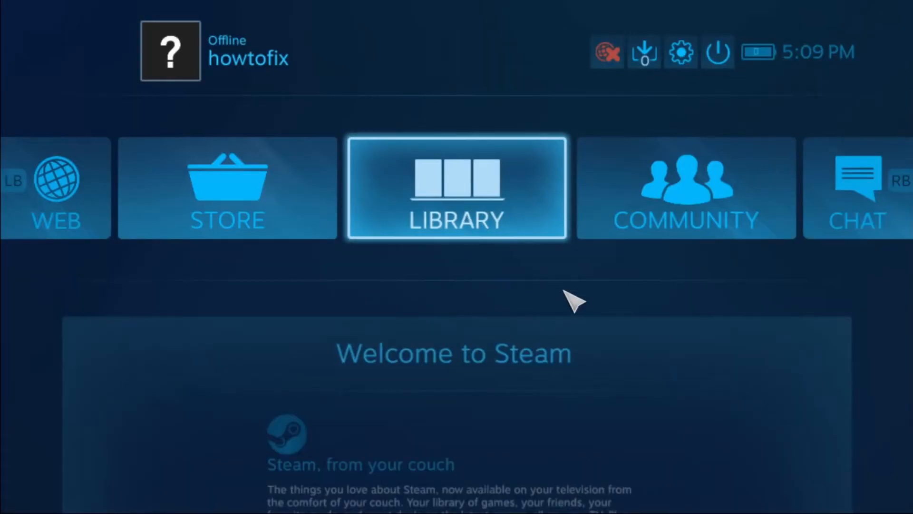
mouse_move(498, 219)
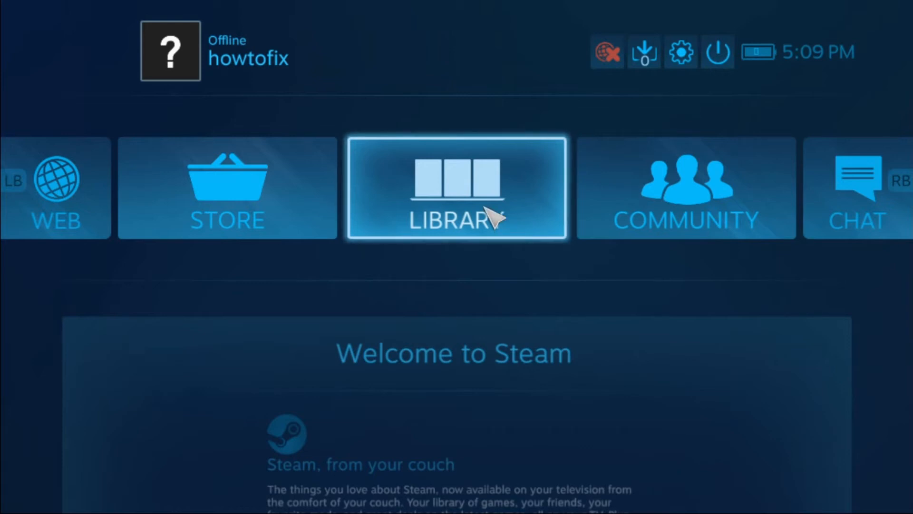
Reach war3 under Installed games and bring up its Manage Shortcut options.
left_click(456, 187)
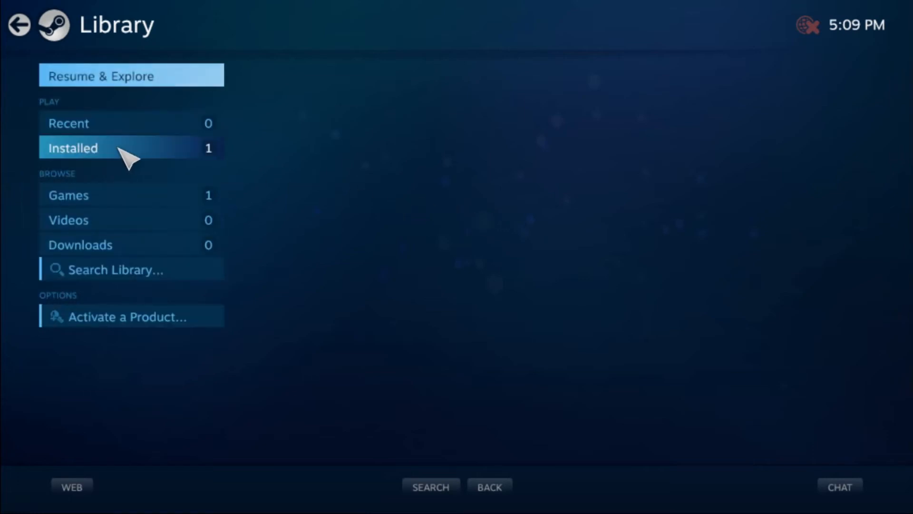
mouse_move(154, 157)
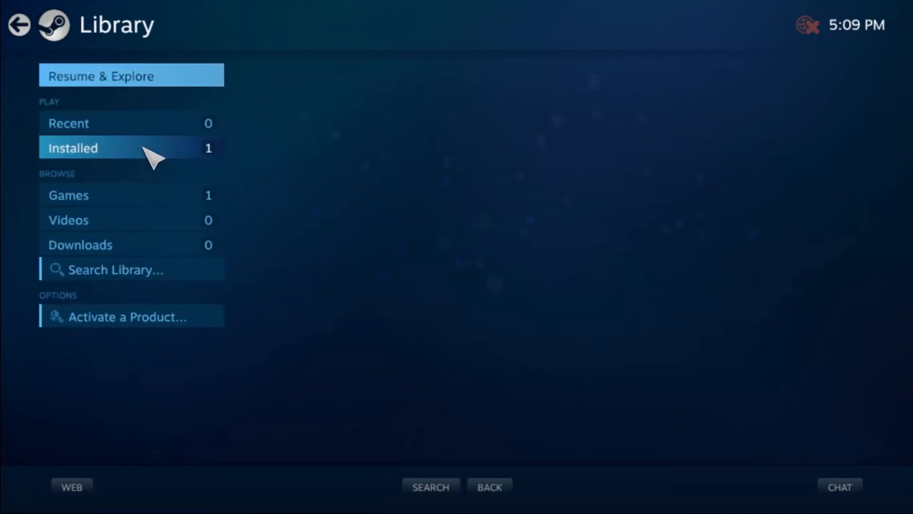
left_click(72, 148)
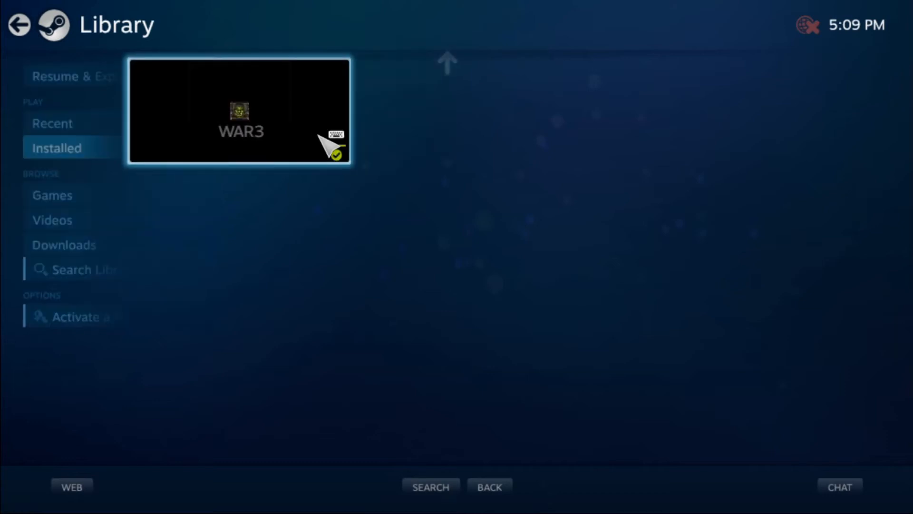
left_click(239, 110)
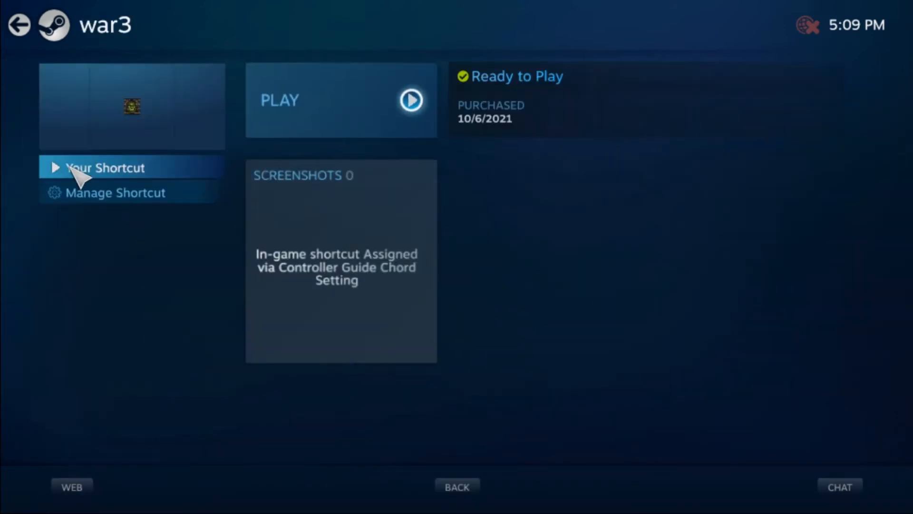
left_click(114, 192)
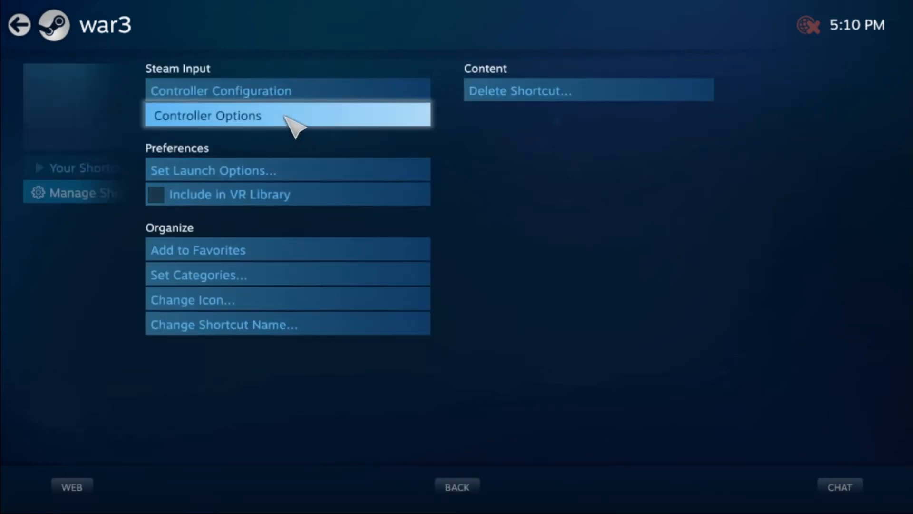
mouse_move(271, 131)
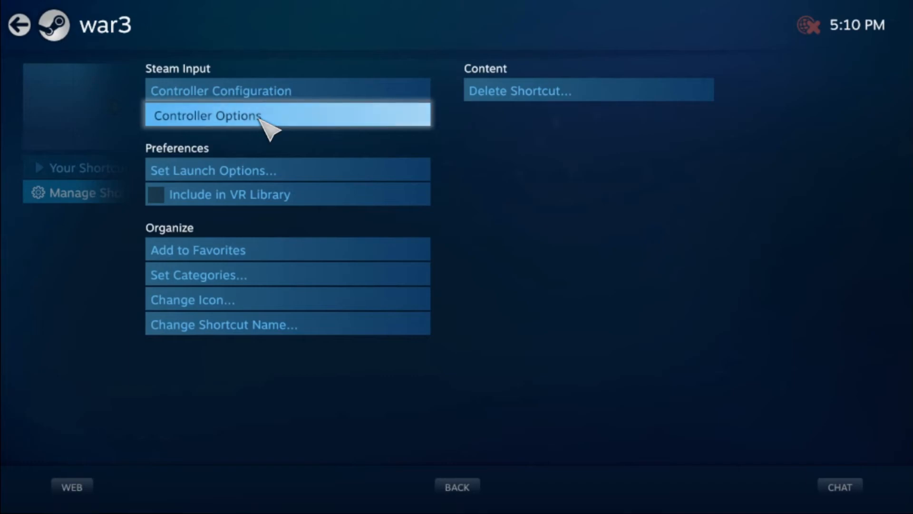
Set war3's Steam Input Per-Game Setting to Forced Off in Controller Options.
left_click(205, 115)
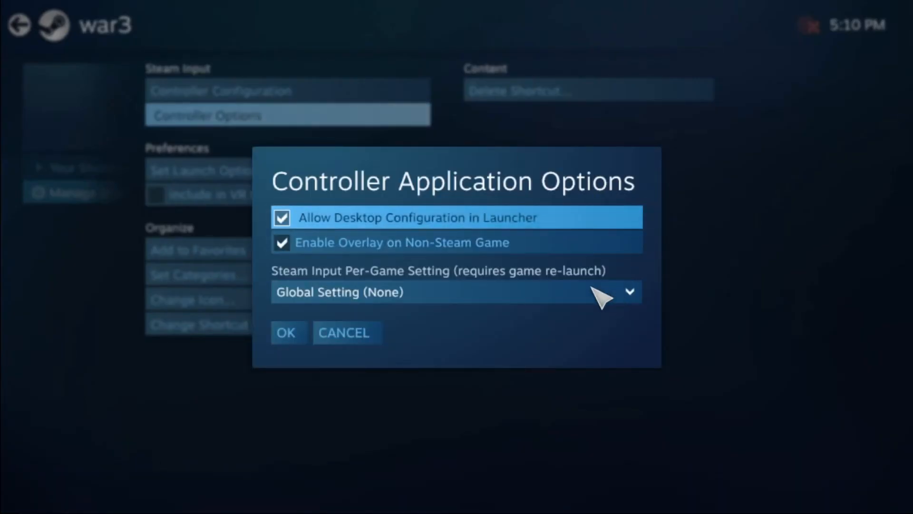
left_click(456, 292)
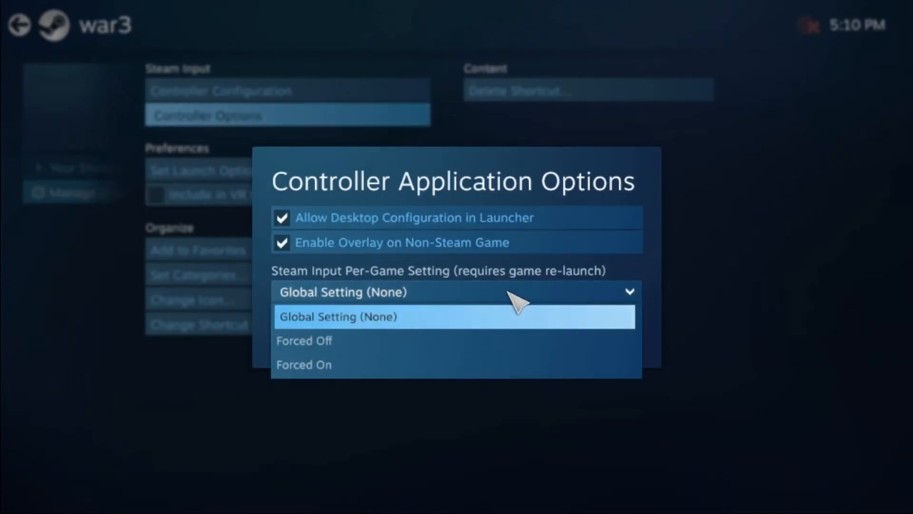
left_click(304, 340)
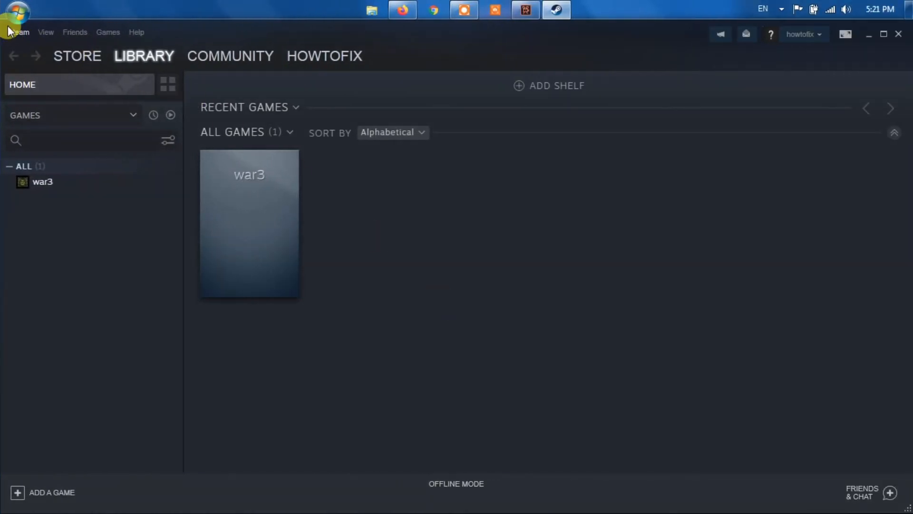
Run Check for Steam Client Updates from the Steam menu; client reports up to date.
left_click(18, 32)
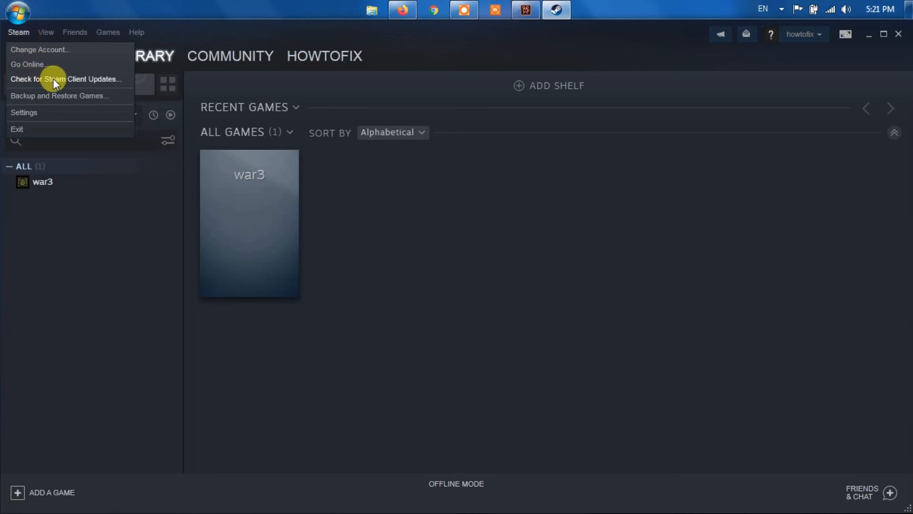
left_click(67, 78)
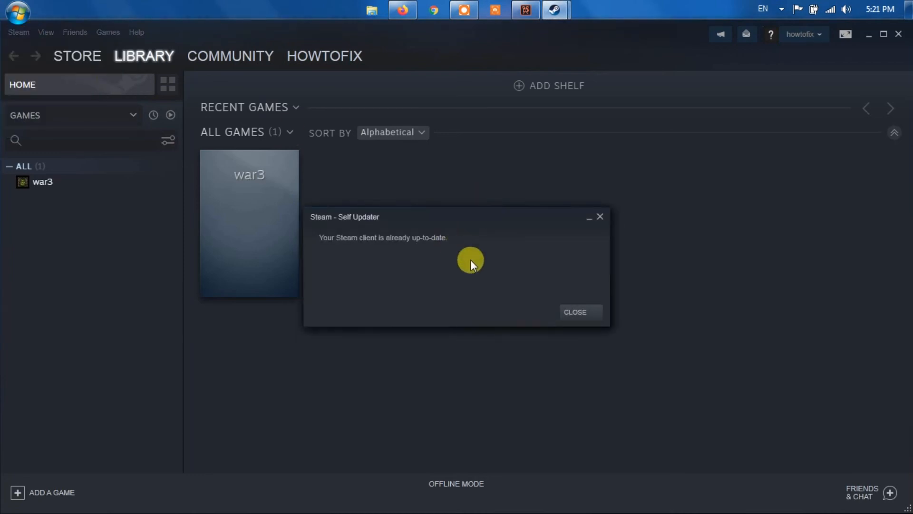
mouse_move(485, 257)
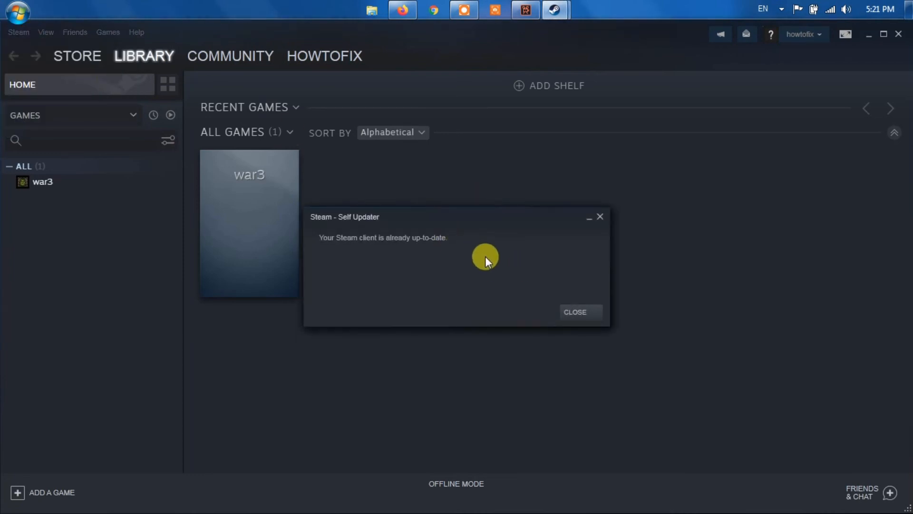